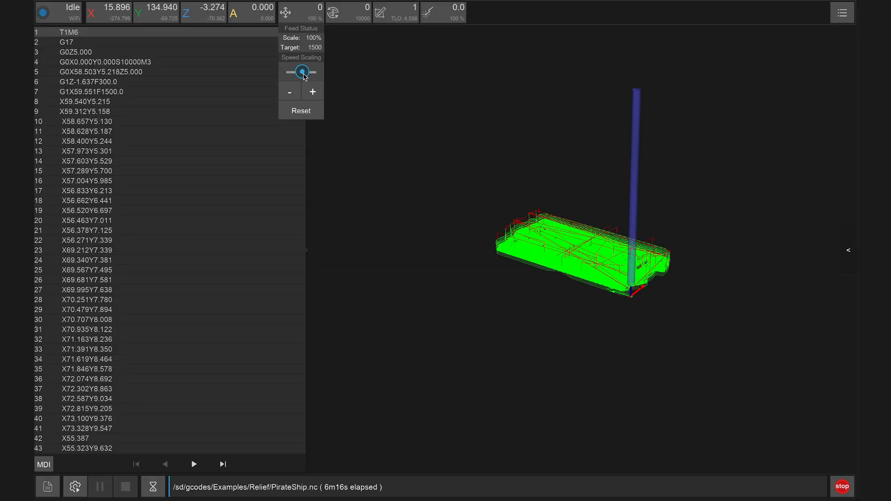
# View the Supported Codes wiki page and scroll past the G Codes table to the M Codes list.
pyautogui.click(334, 12)
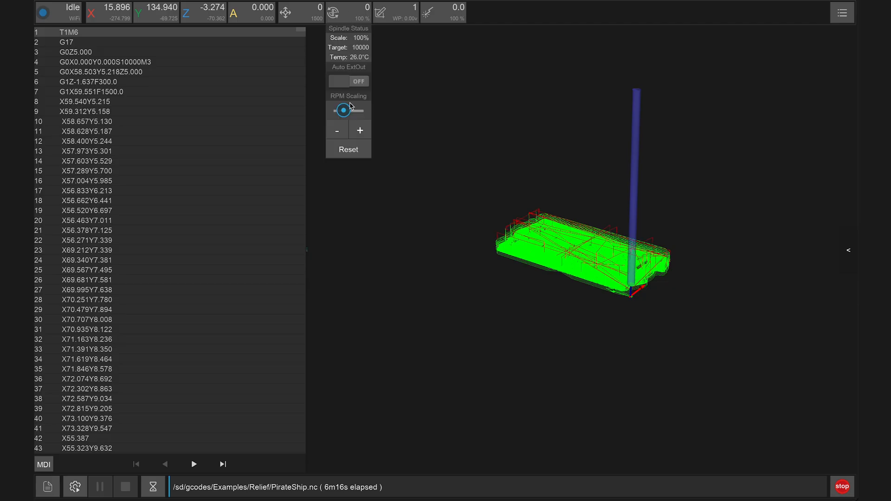
pyautogui.moveTo(369, 39)
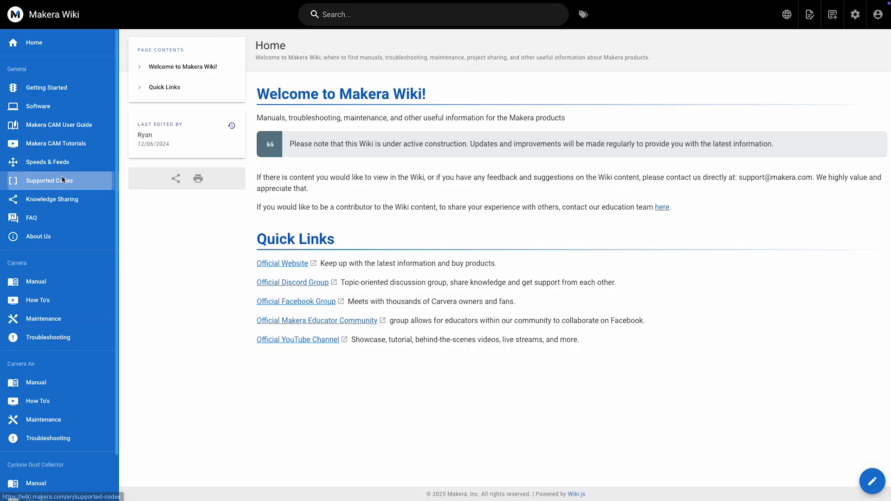
pyautogui.click(49, 180)
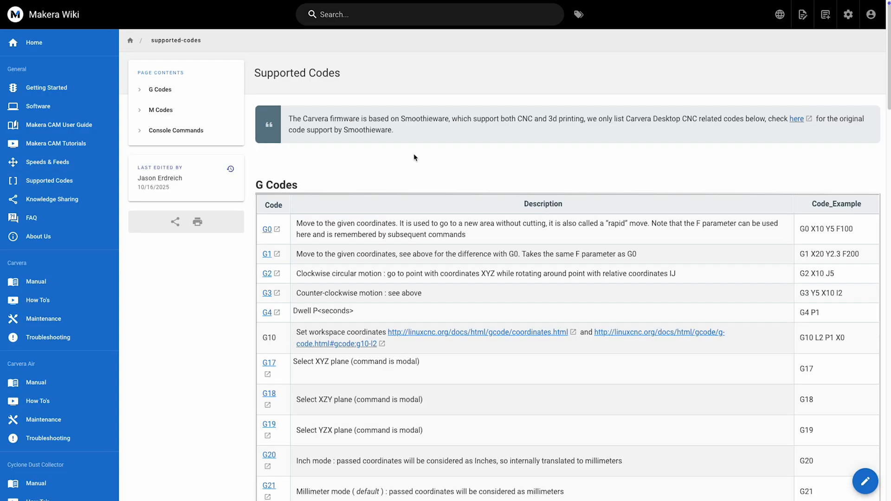
pyautogui.scroll(-3)
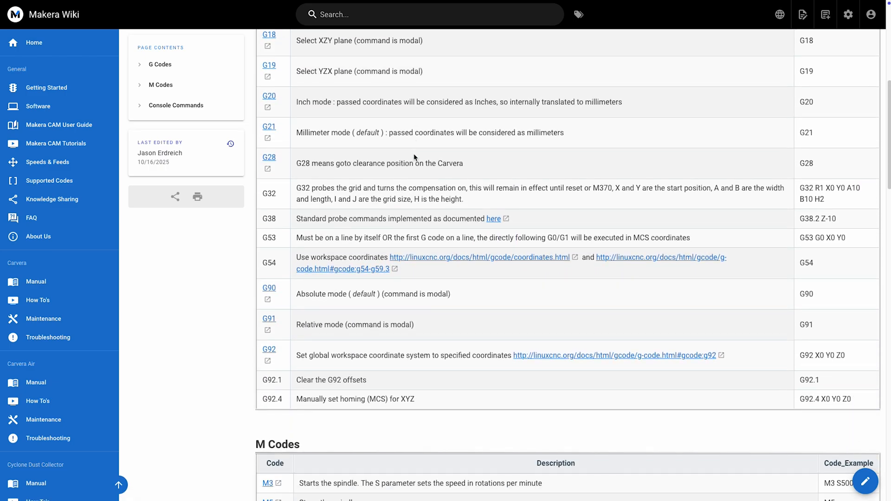
pyautogui.scroll(-3)
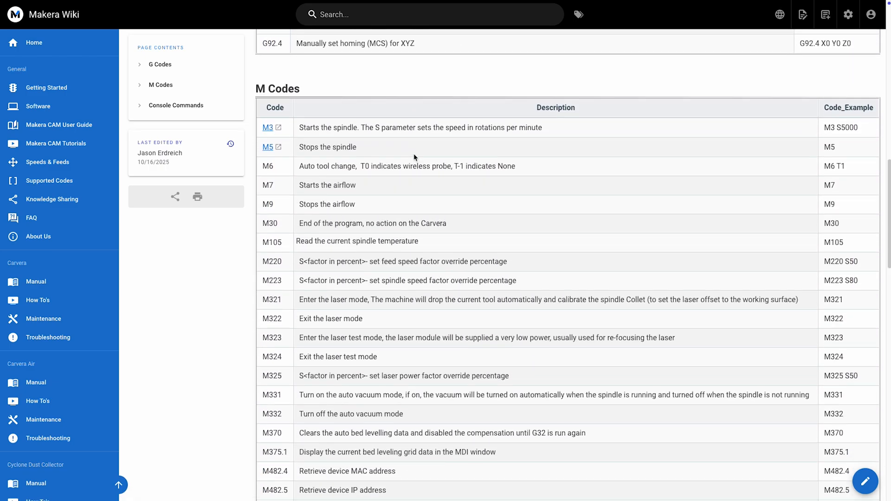
pyautogui.scroll(-3)
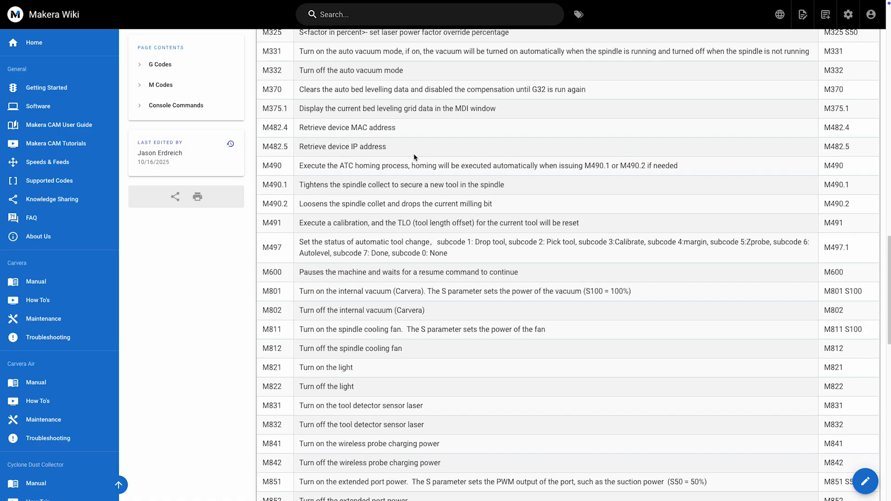
pyautogui.scroll(-3)
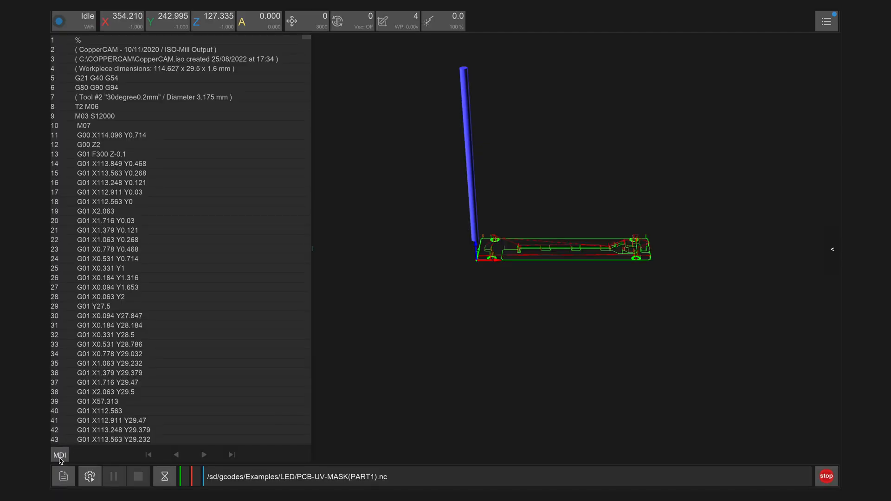
# Switch to the MDI console and start entering M49 in the command field.
pyautogui.click(60, 455)
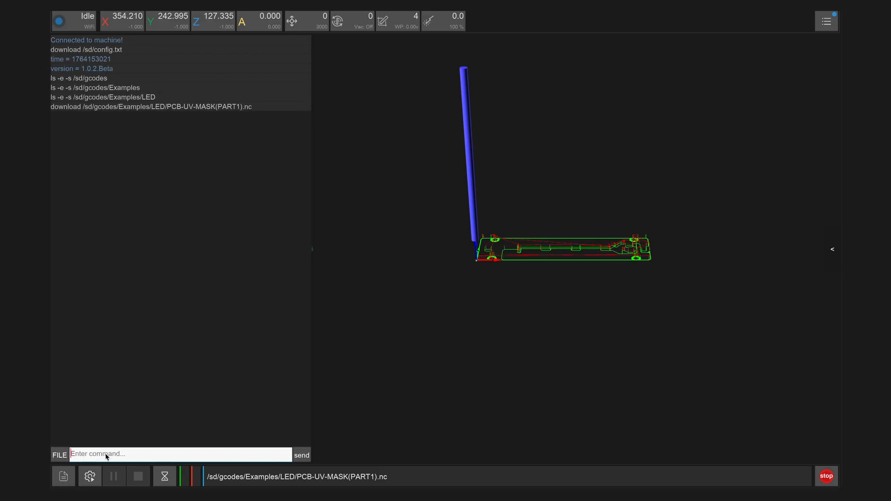
pyautogui.write('M49')
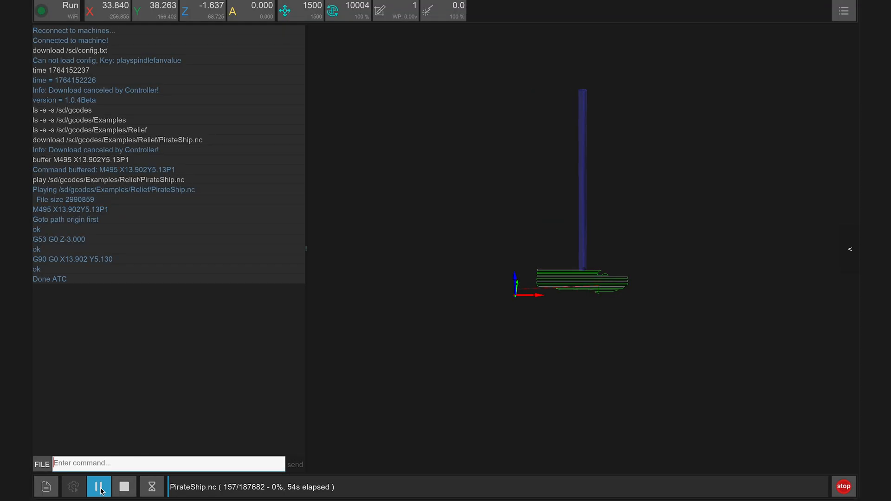
# Pause the PirateShip job and focus the manual command field.
pyautogui.click(99, 486)
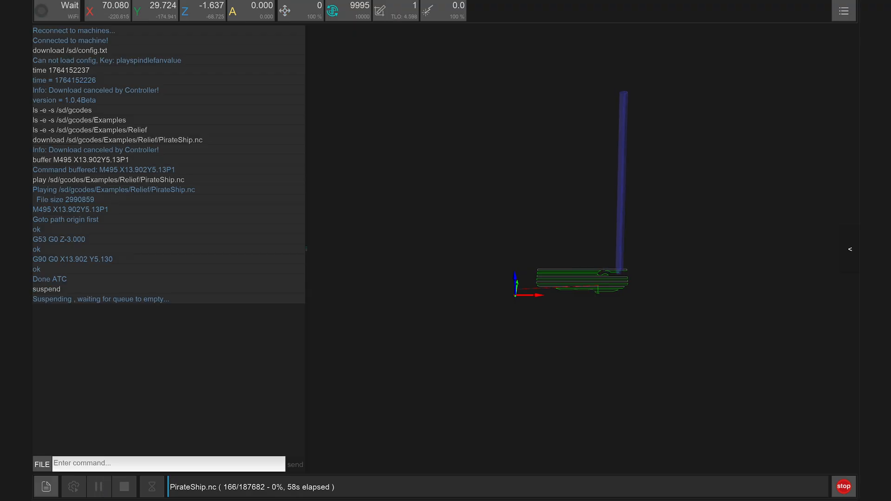
pyautogui.click(98, 485)
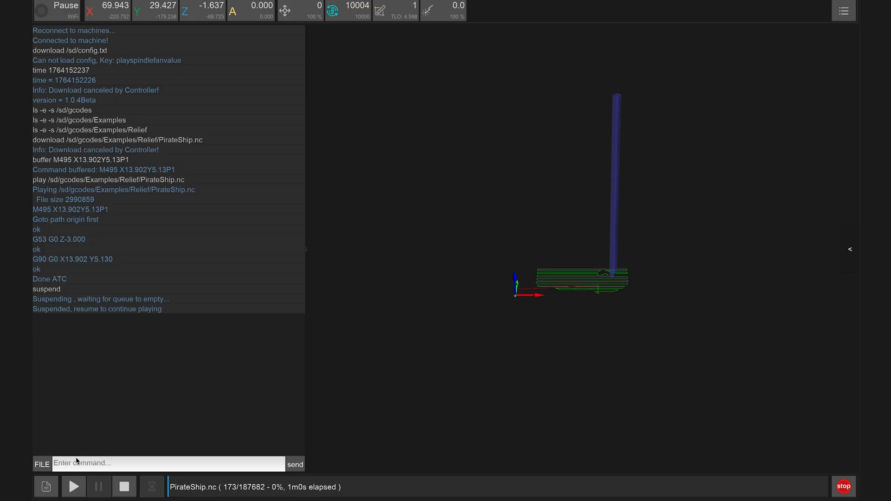
# Send M851 S50 to the paused machine and get it acknowledged.
pyautogui.write('M851')
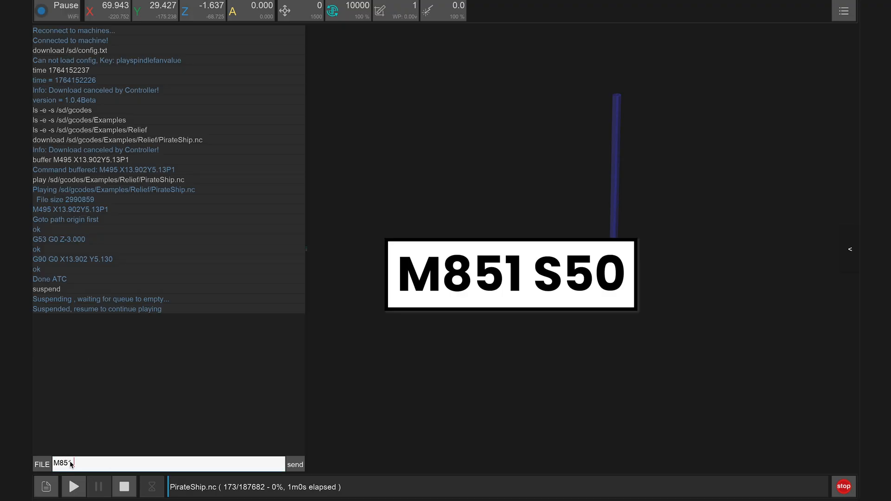
pyautogui.click(295, 464)
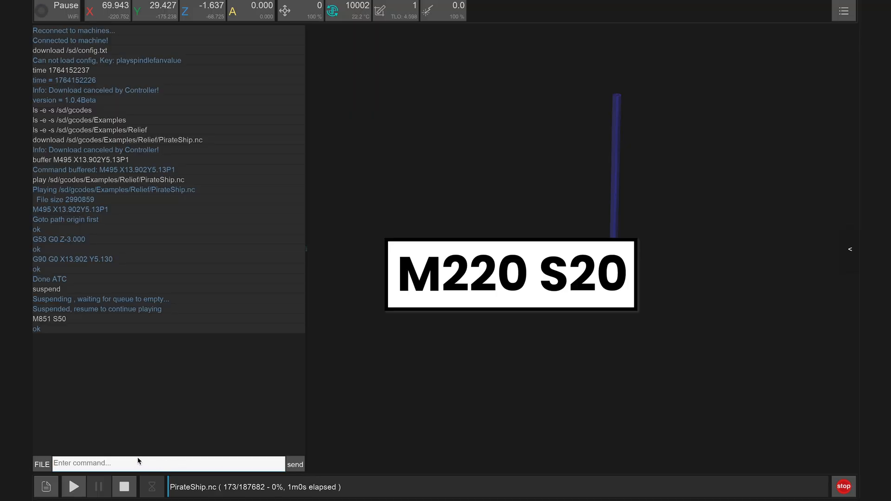
# Send M220 S20 to set the feed override to 20%.
pyautogui.write('M220 S')
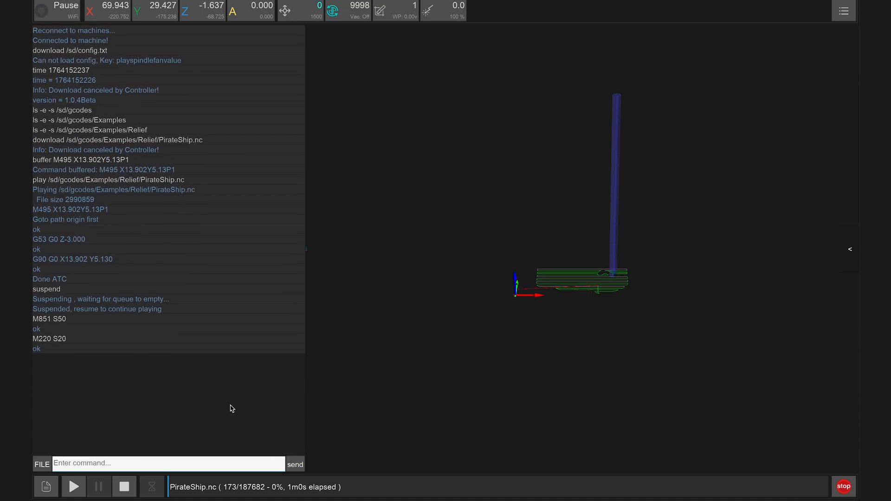
pyautogui.click(73, 486)
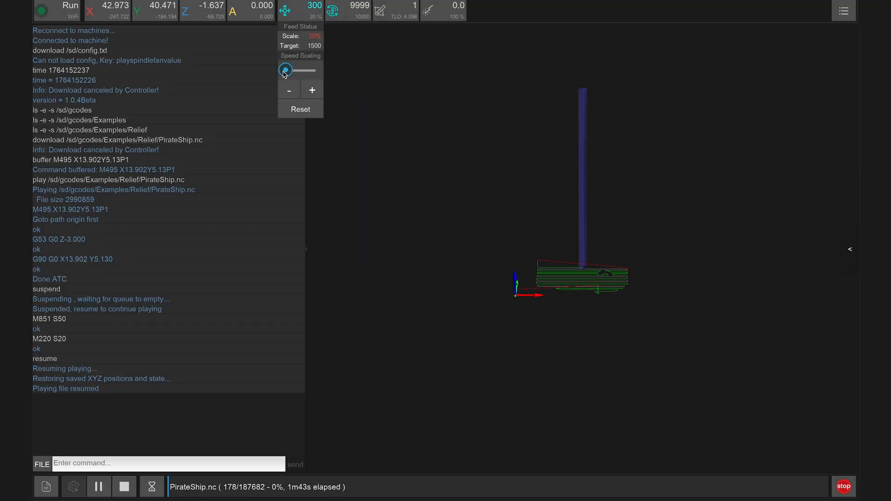
# Drag the Speed Scaling slider to raise feed override to 50%.
pyautogui.moveTo(284, 69); pyautogui.dragTo(288, 69)
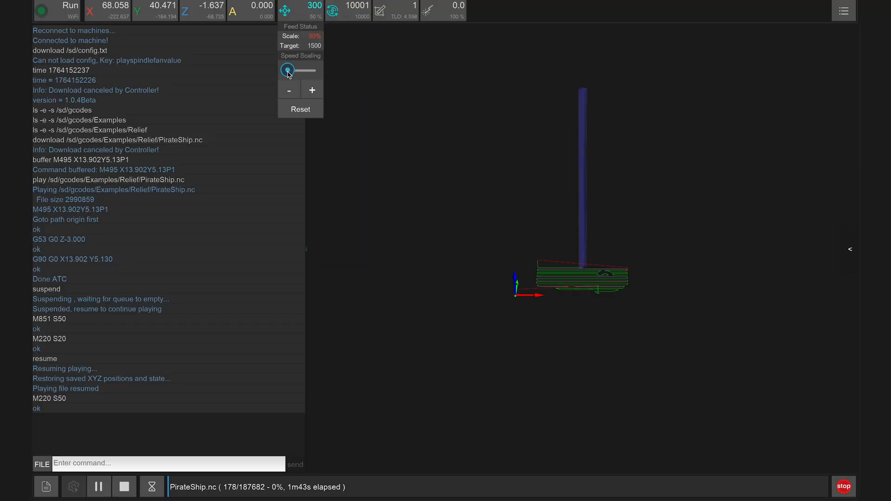